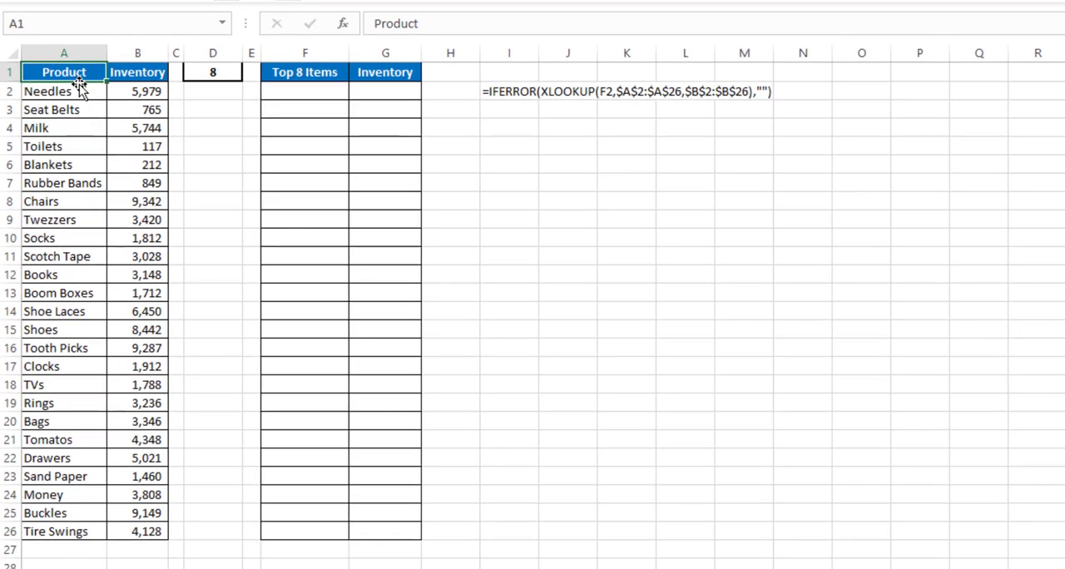
mouse_move(65, 494)
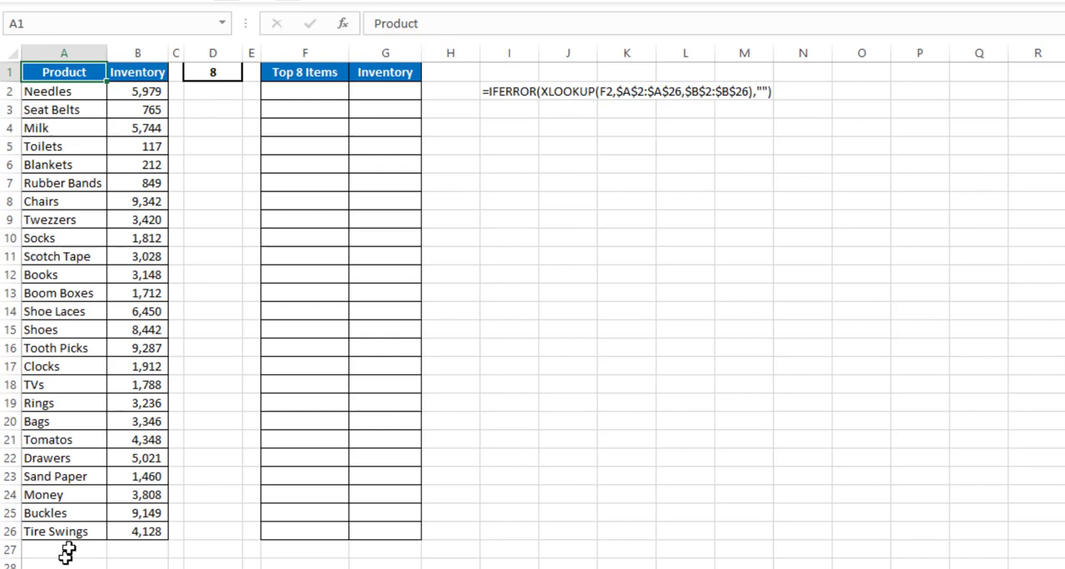
mouse_move(148, 97)
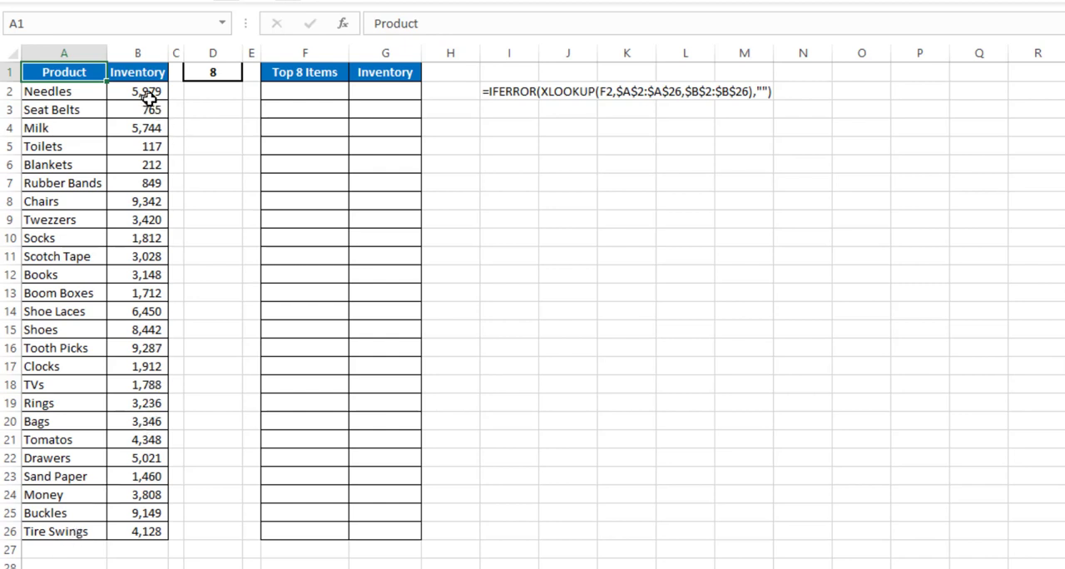
mouse_move(137, 494)
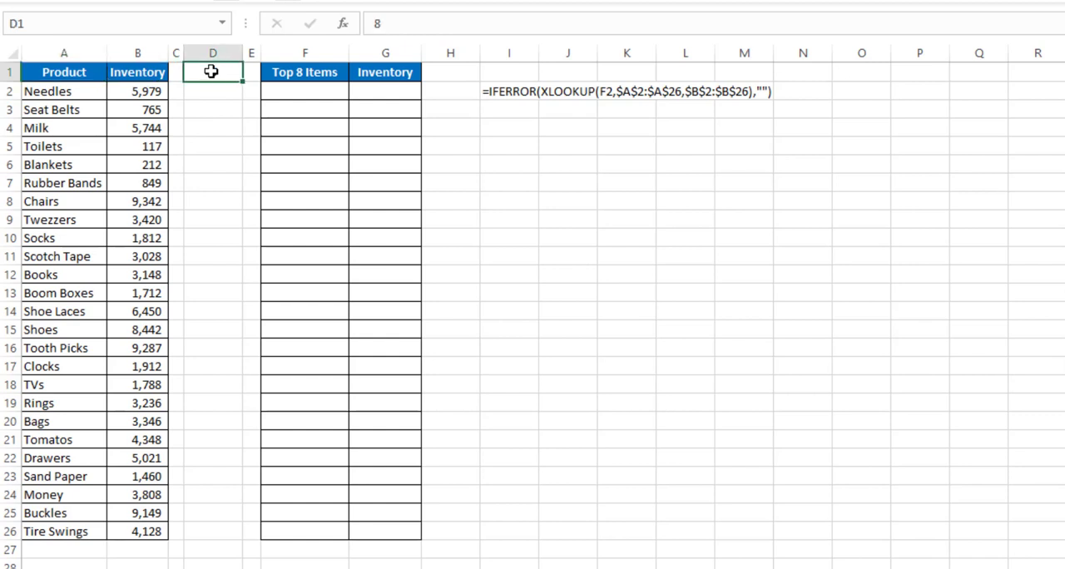
Step: Set the item count in D1 to 5 so the header reads 'Top 5 Items'
type("8")
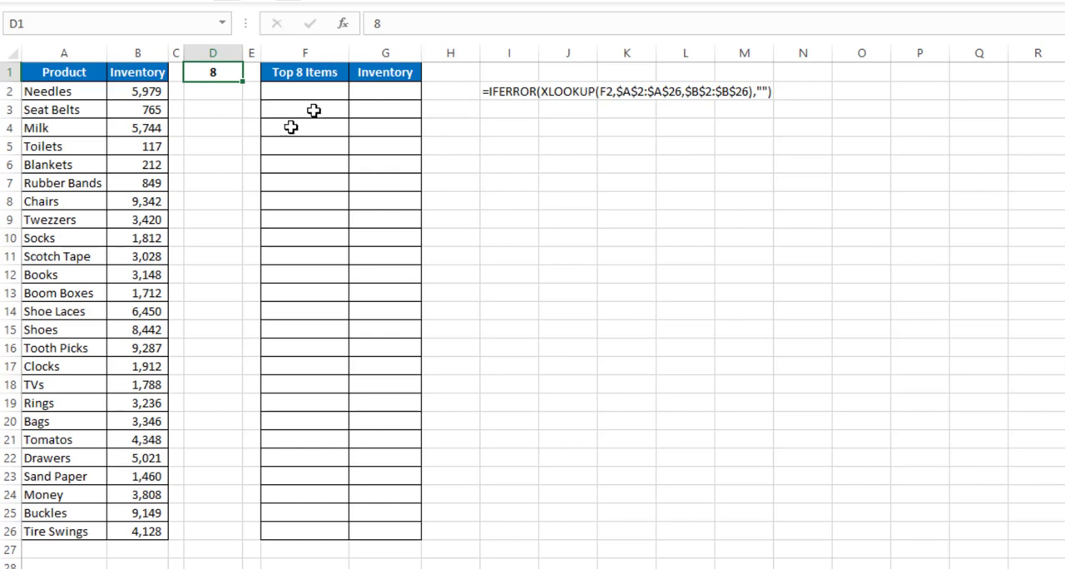
mouse_move(210, 215)
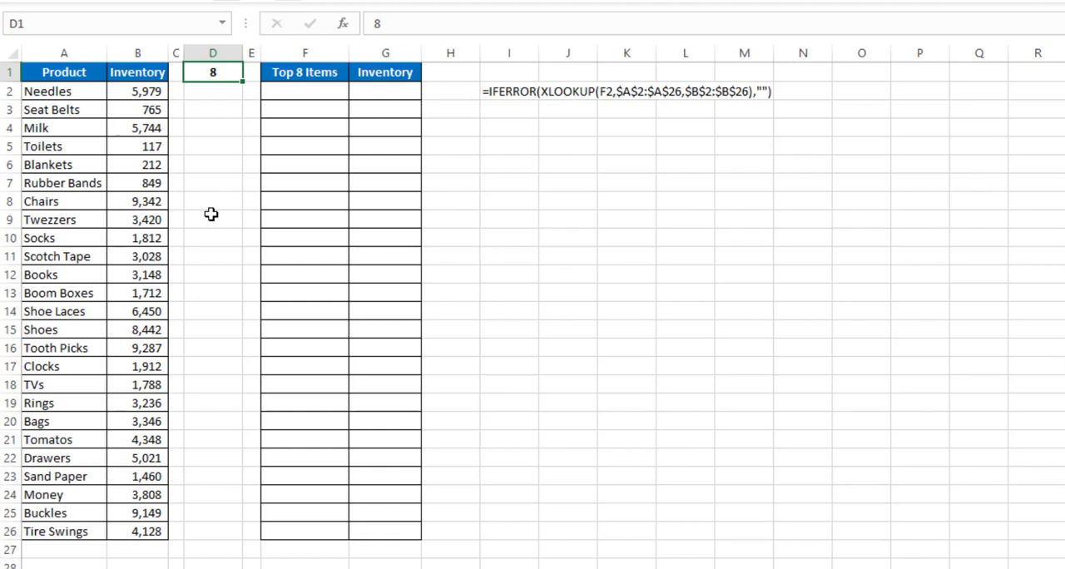
mouse_move(223, 148)
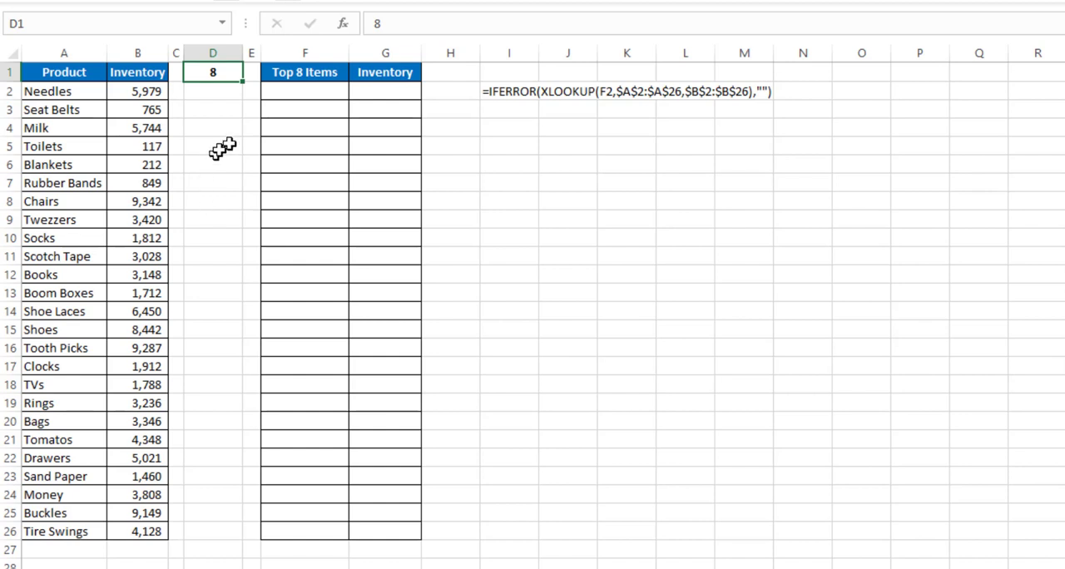
left_click(303, 74)
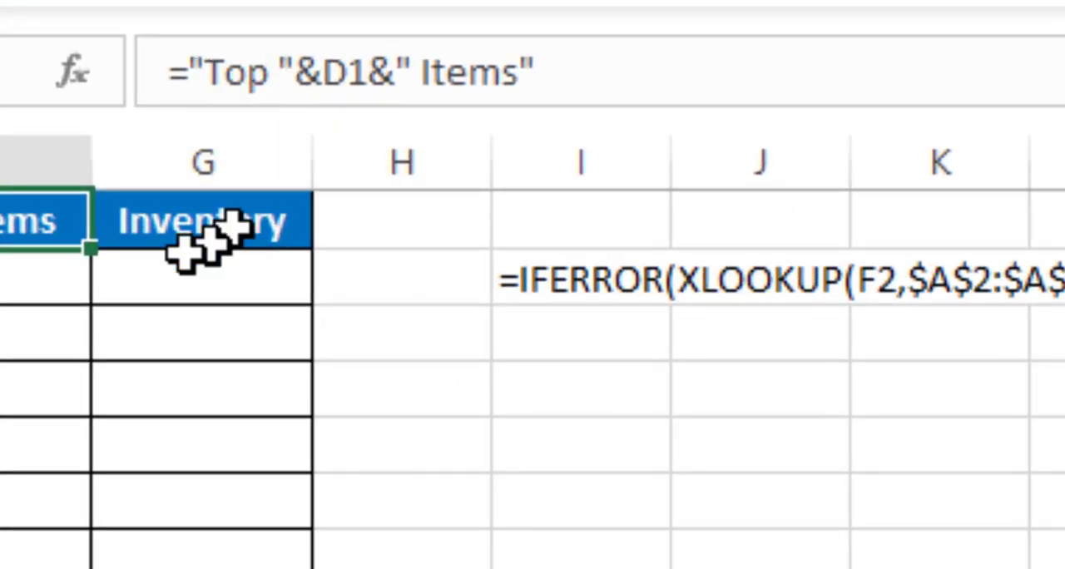
mouse_move(349, 233)
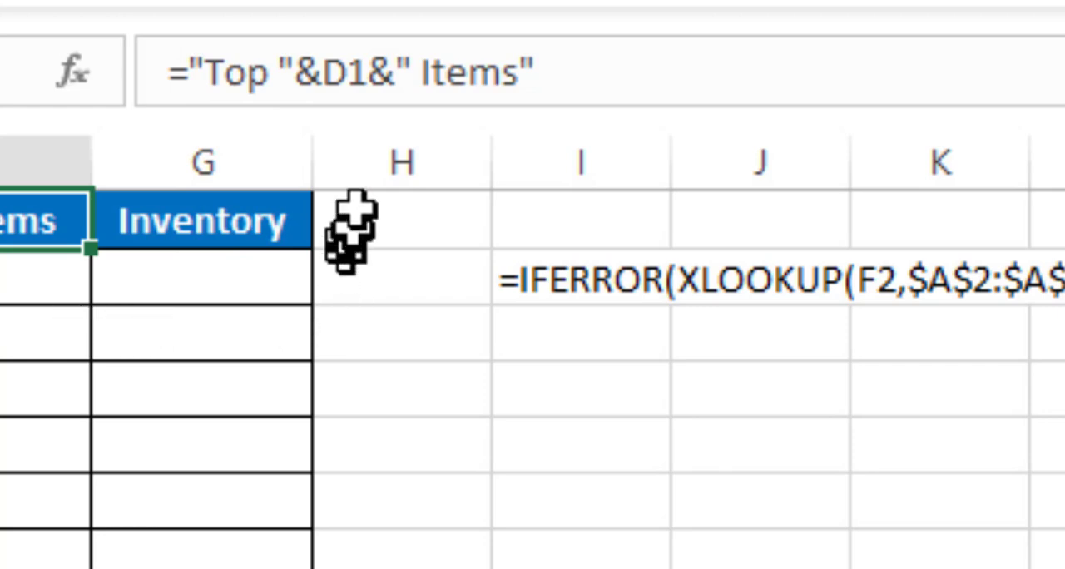
mouse_move(558, 80)
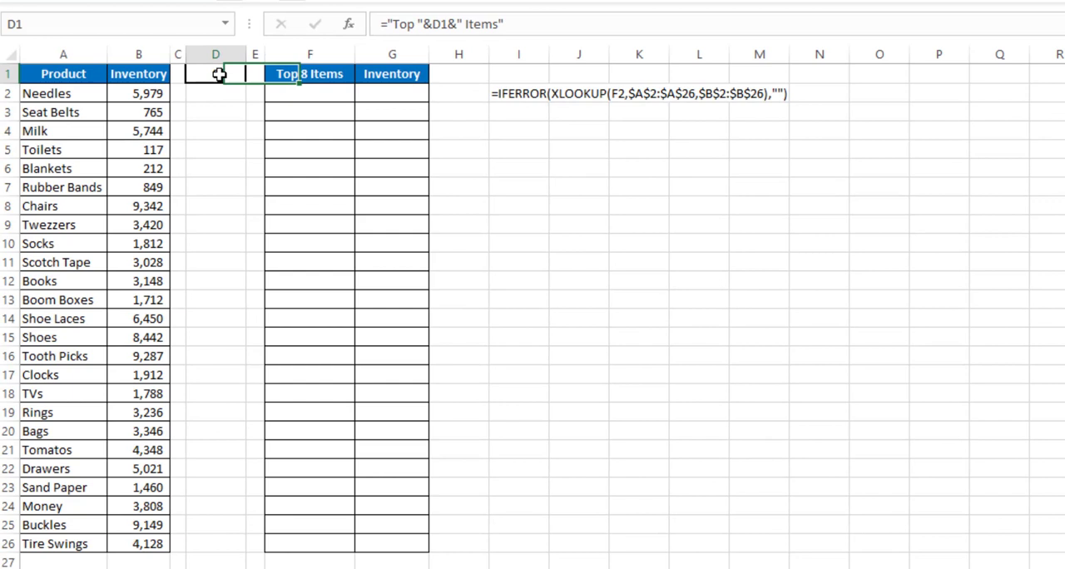
type("8")
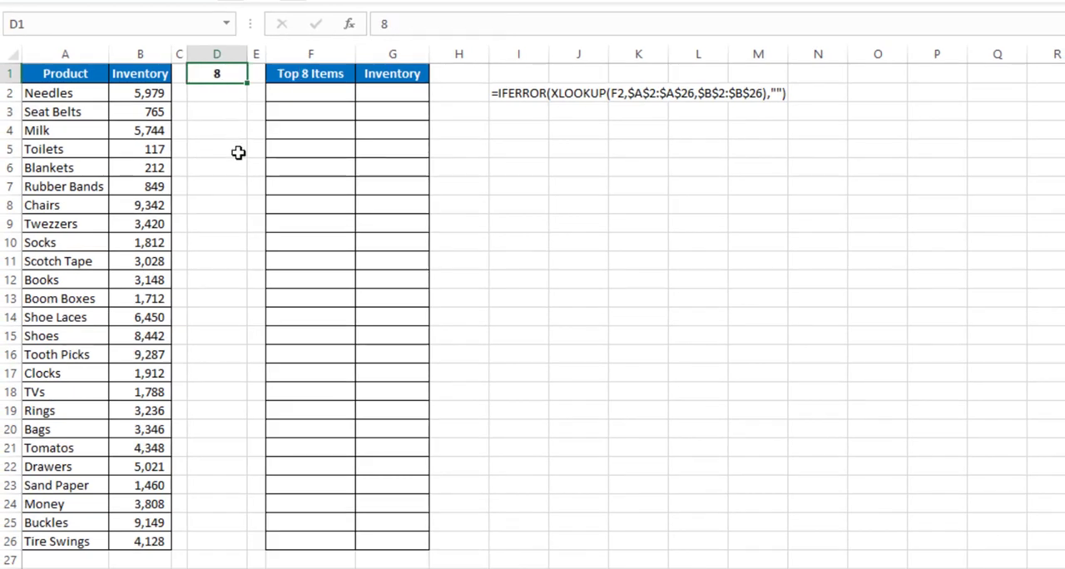
type("5")
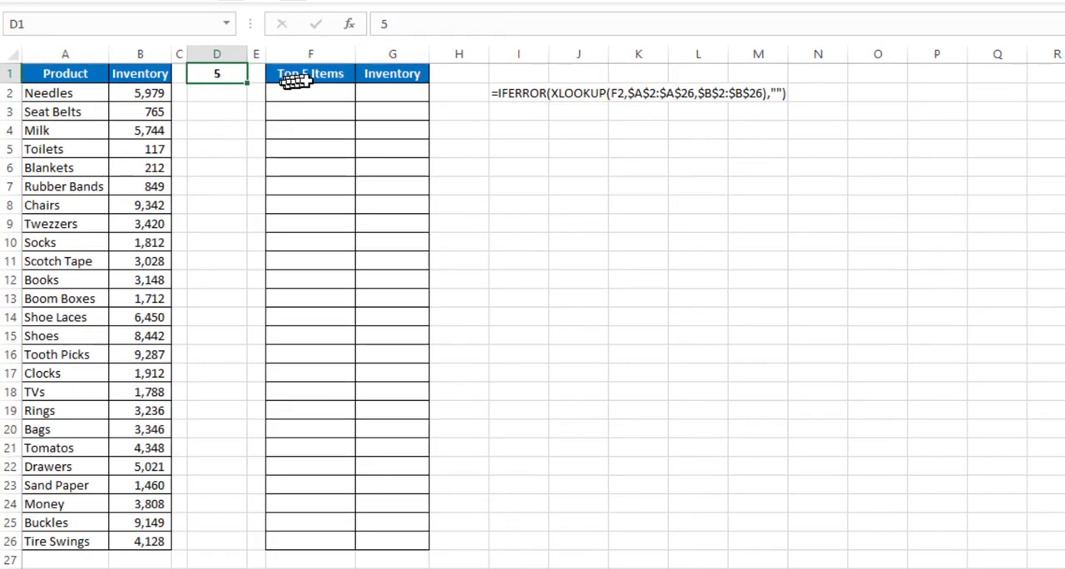
mouse_move(375, 93)
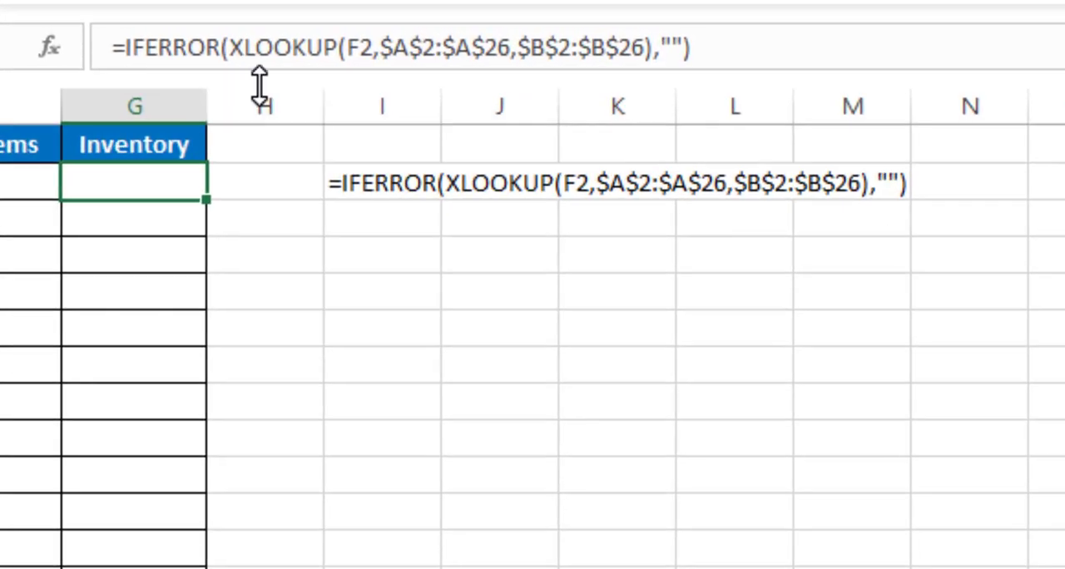
mouse_move(383, 48)
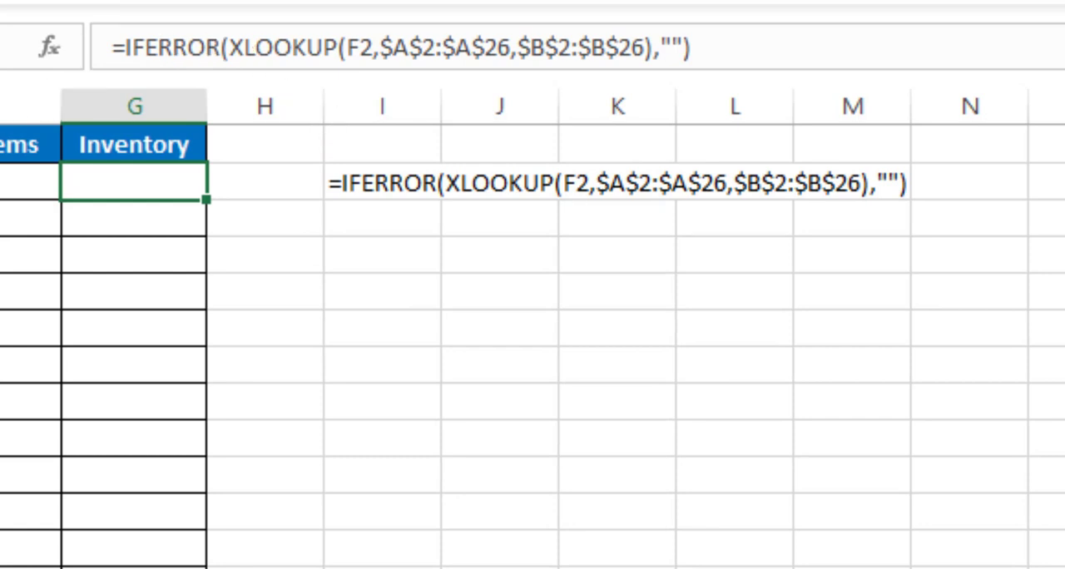
mouse_move(399, 90)
type("Milk")
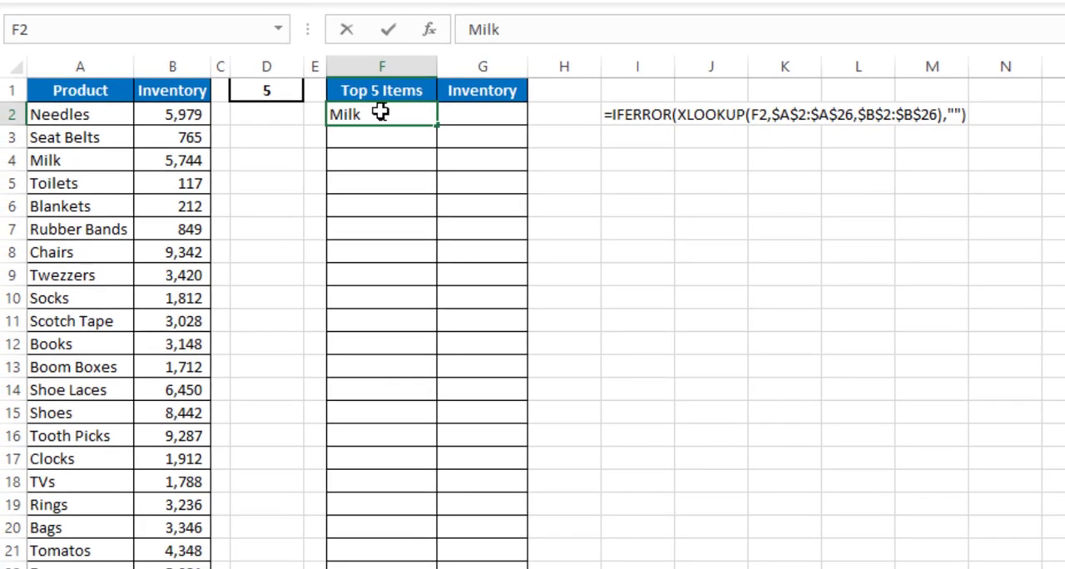
Step: Test the G2 XLOOKUP with 'Milk' in F2, then clear F2
key("Return")
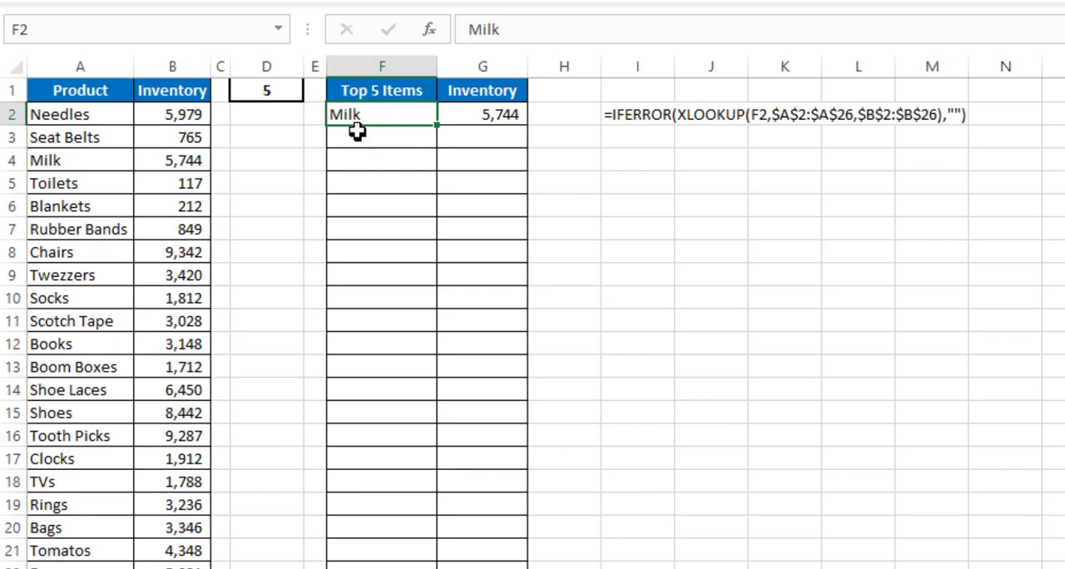
mouse_move(493, 132)
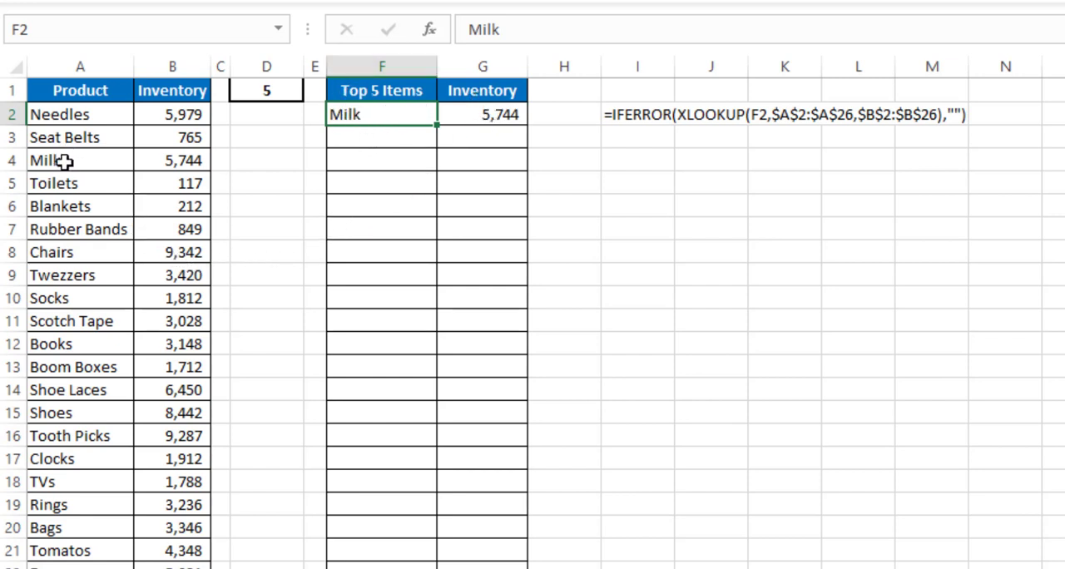
left_click(46, 160)
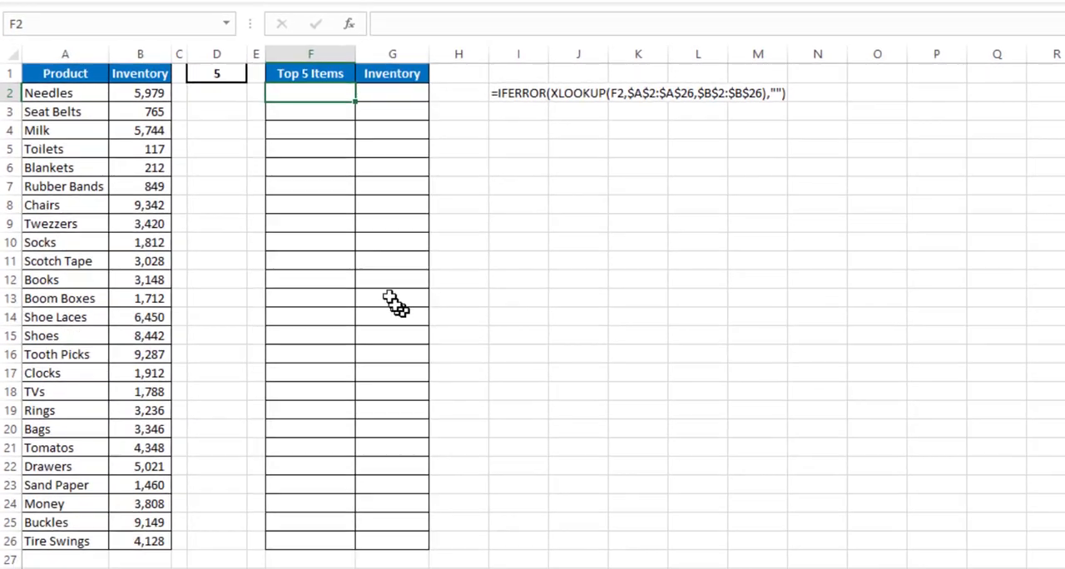
mouse_move(319, 359)
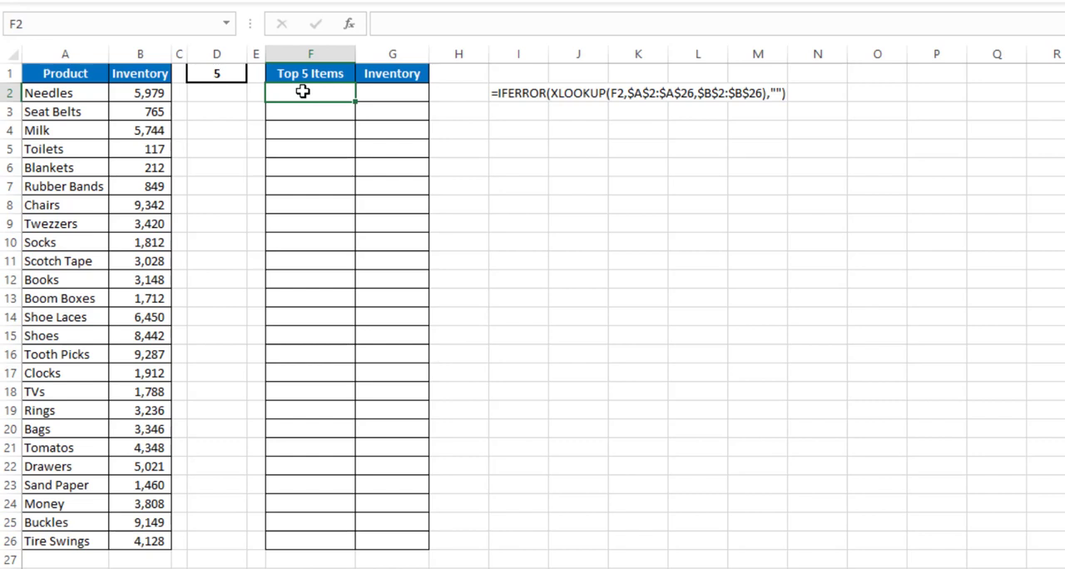
Step: Enter =SORTBY(A2:A26,B2:B26,-1) in F2 to spill products by descending inventory
type("=sort")
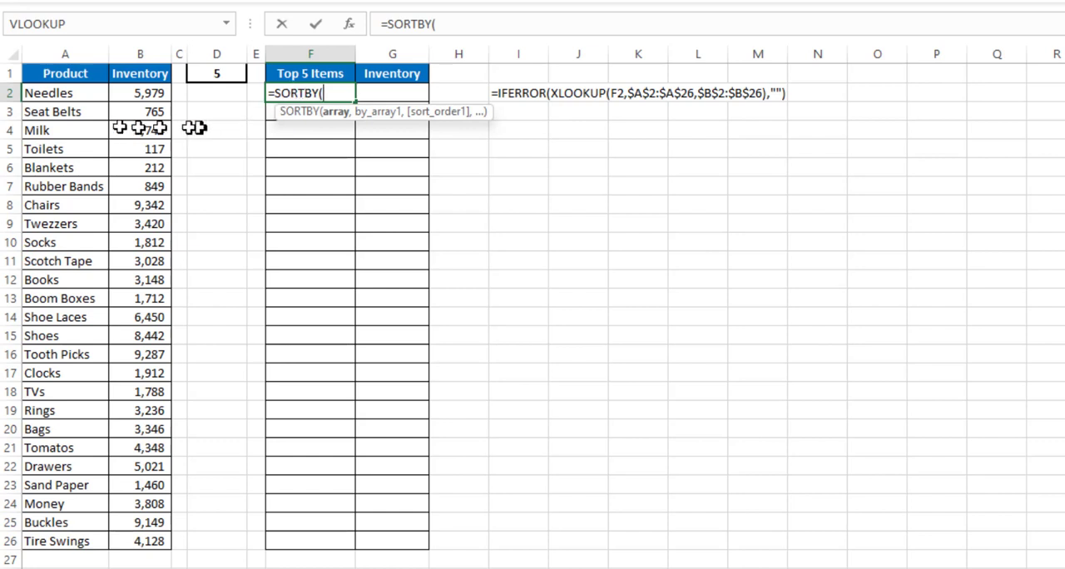
left_click_drag(65, 94, 65, 523)
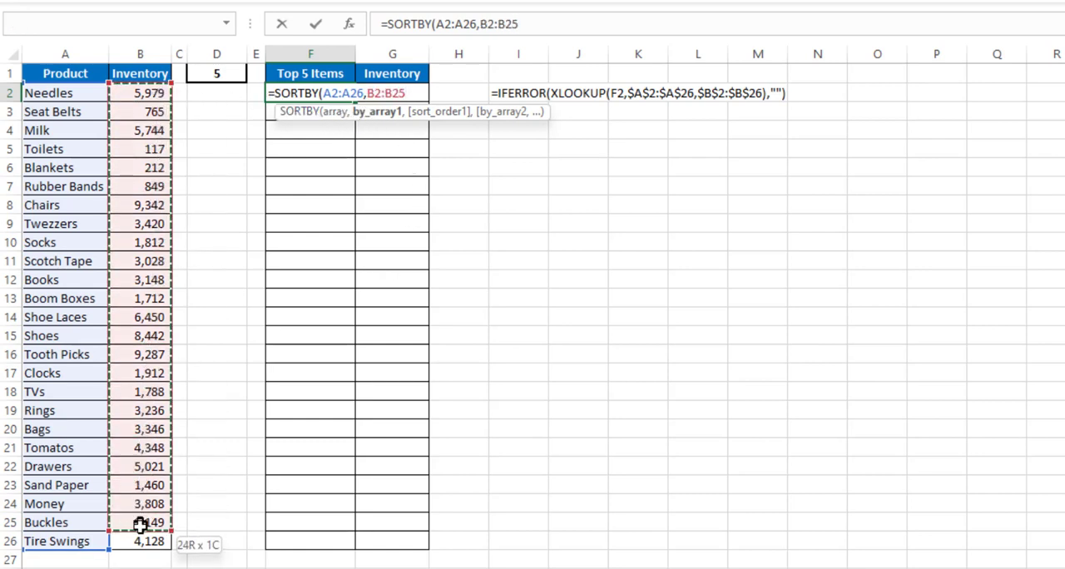
type(",-1)")
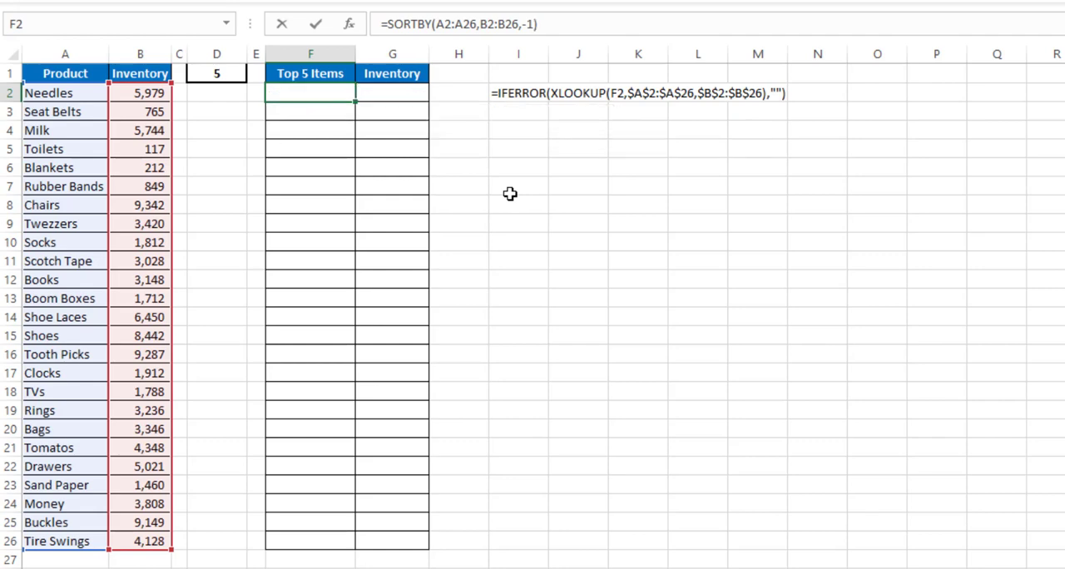
key("Return")
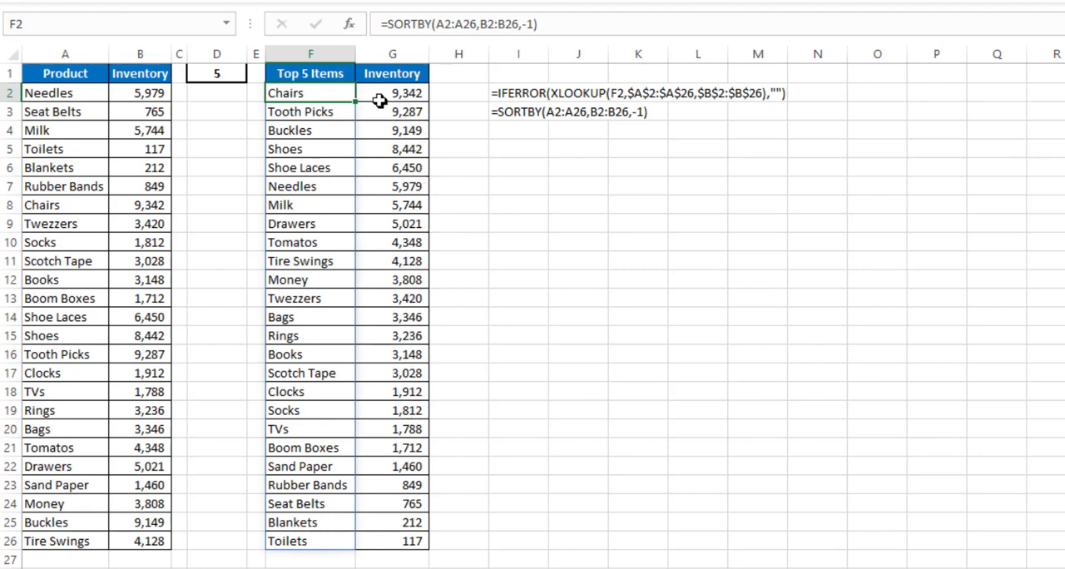
mouse_move(380, 470)
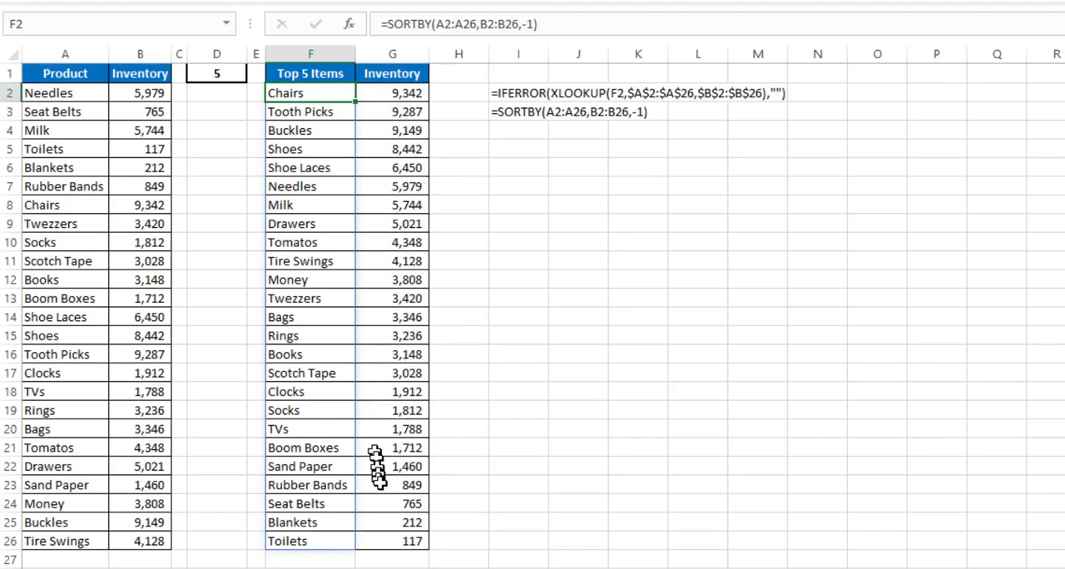
mouse_move(378, 522)
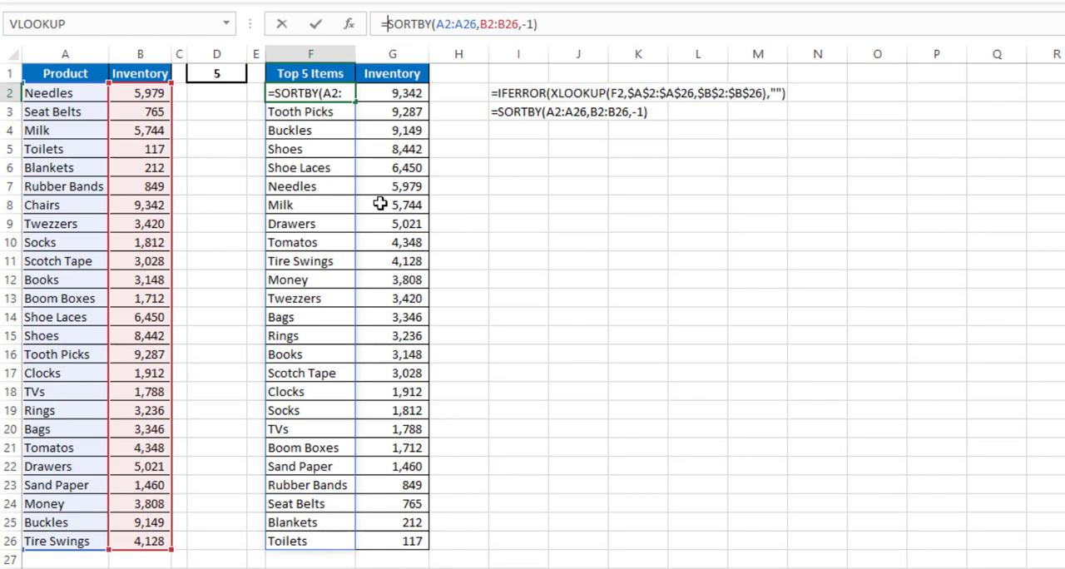
Step: Wrap the sort as =INDEX(SORTBY(A2:A26,B2:B26,-1),SEQUENCE(D1)) for the top 5
type("=INDEX(")
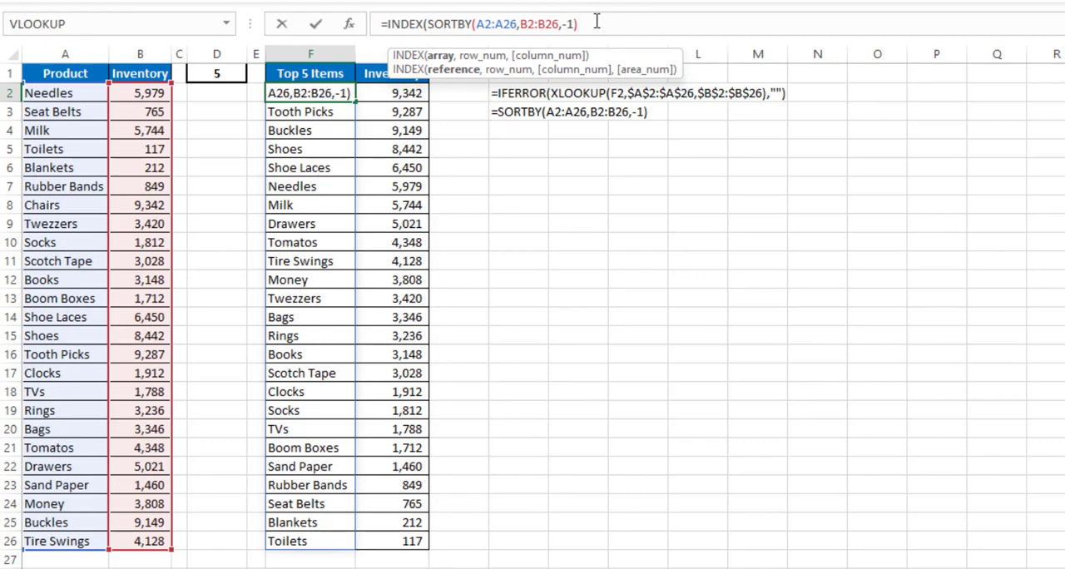
type(",SEQUENCE(")
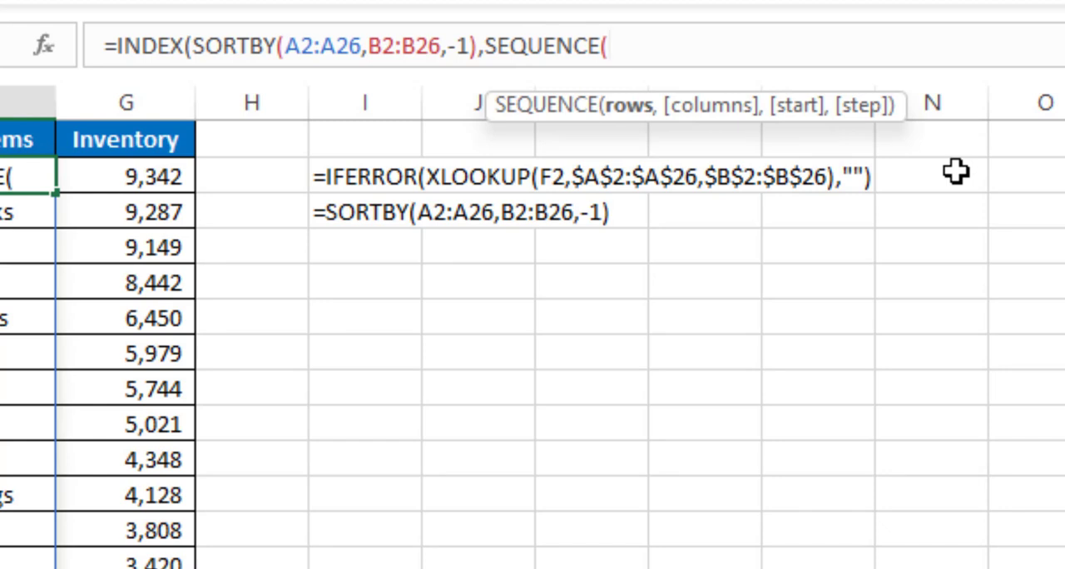
type("D1")
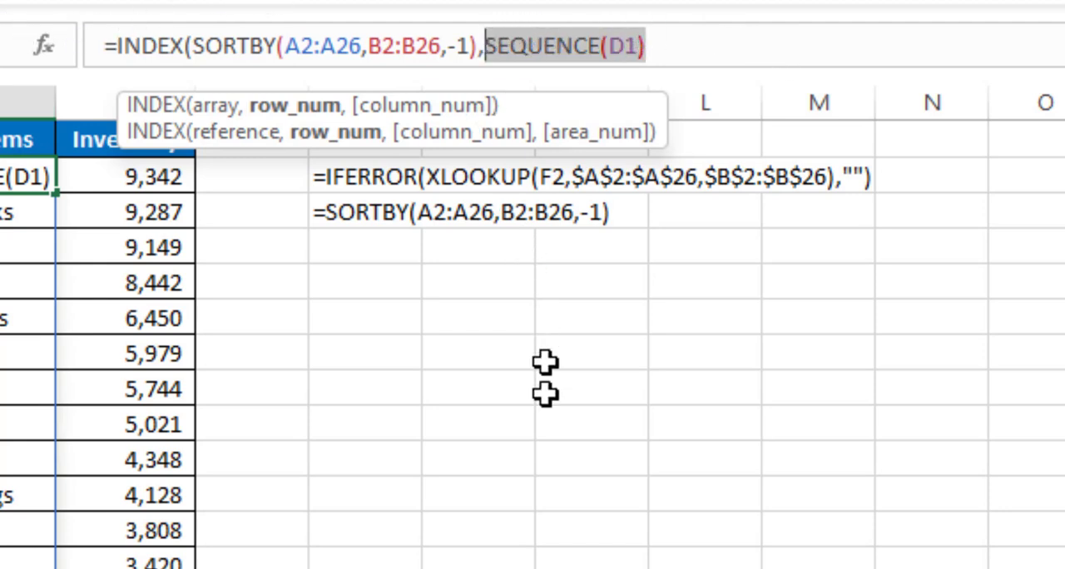
type("{1;2;3;4;5}")
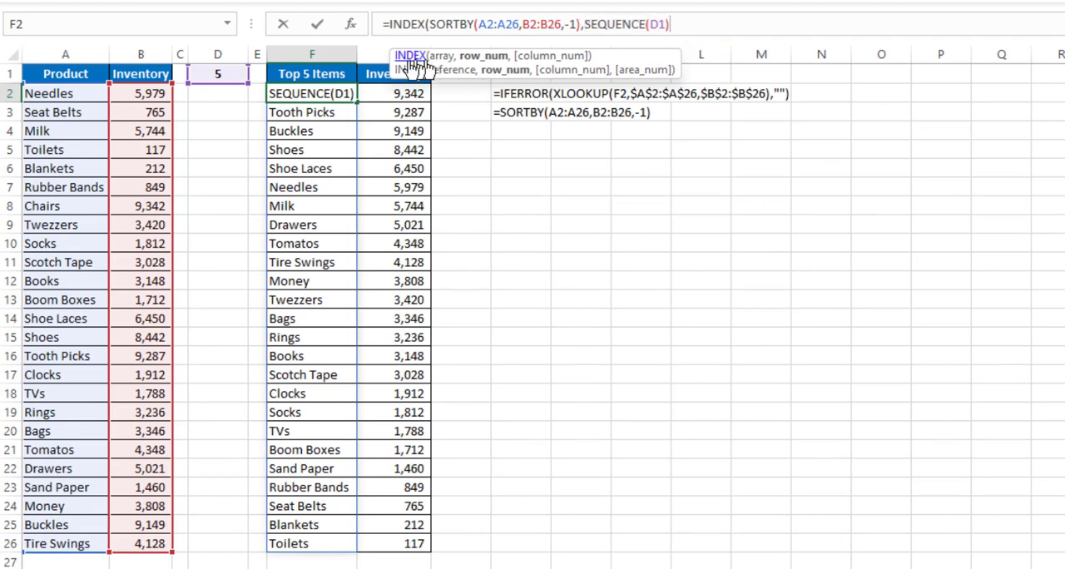
mouse_move(253, 177)
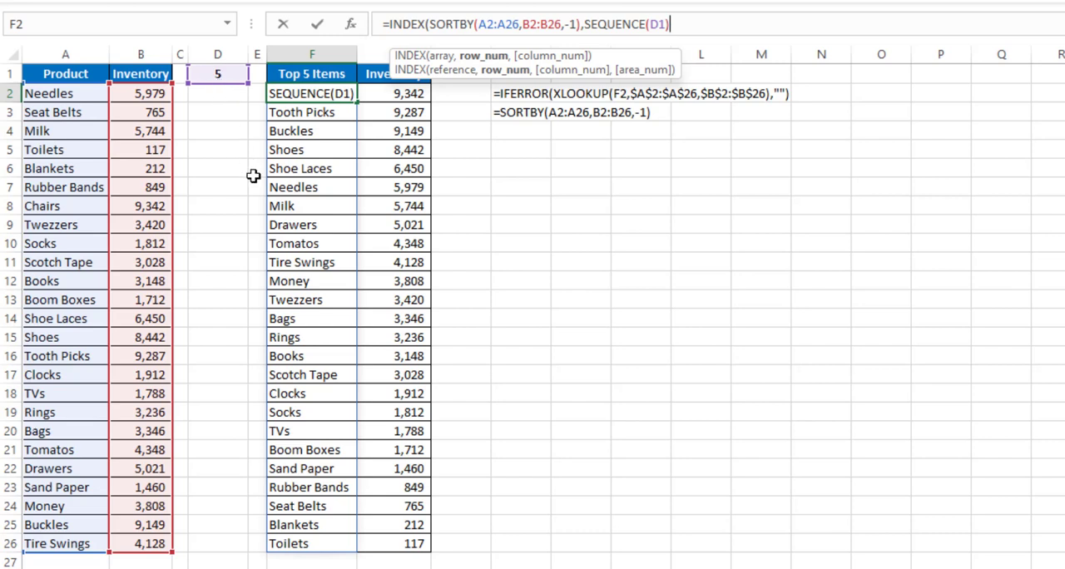
type(")")
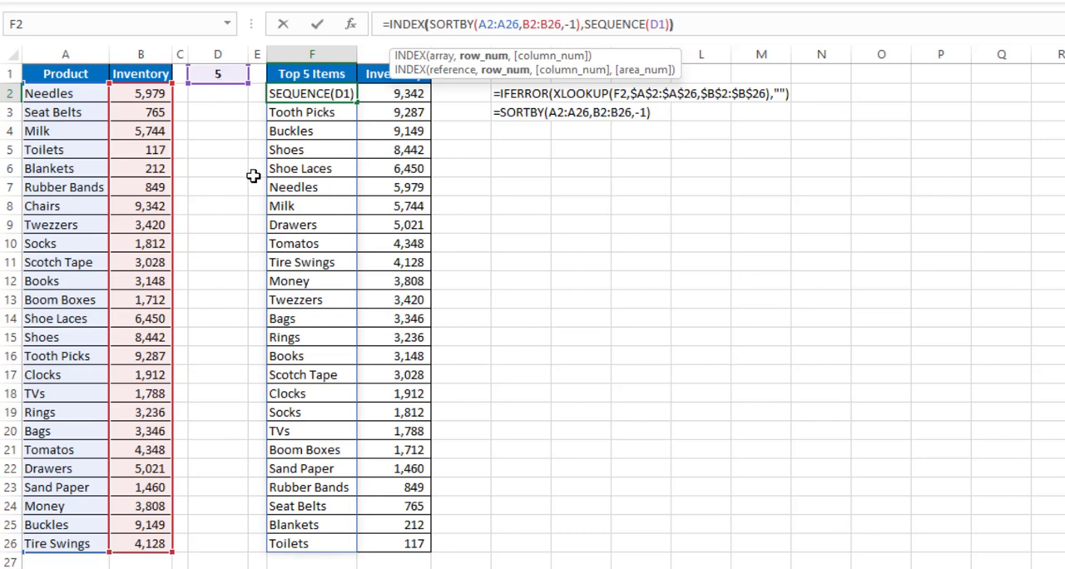
key("Return")
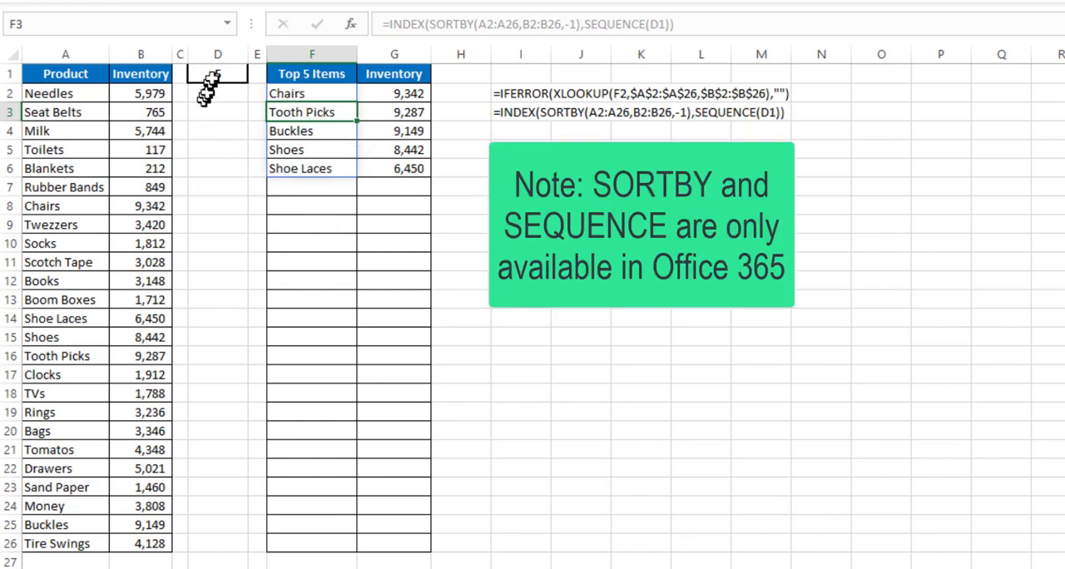
Step: Raise D1 to 10 and fill Chairs through Scotch Tape inventory (B8:B11) with 9342
left_click(216, 74)
type("10")
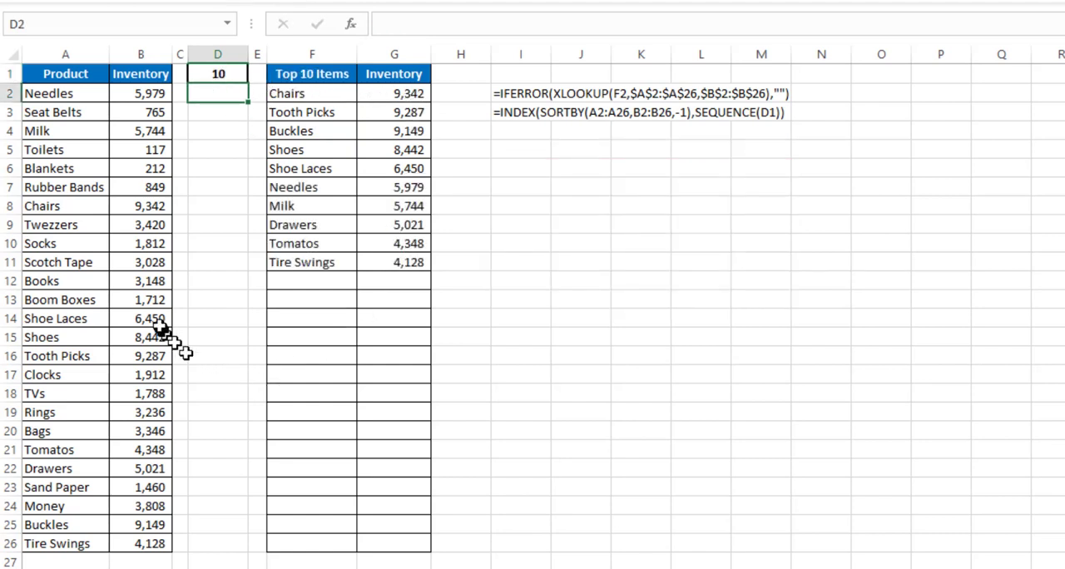
left_click_drag(140, 206, 140, 263)
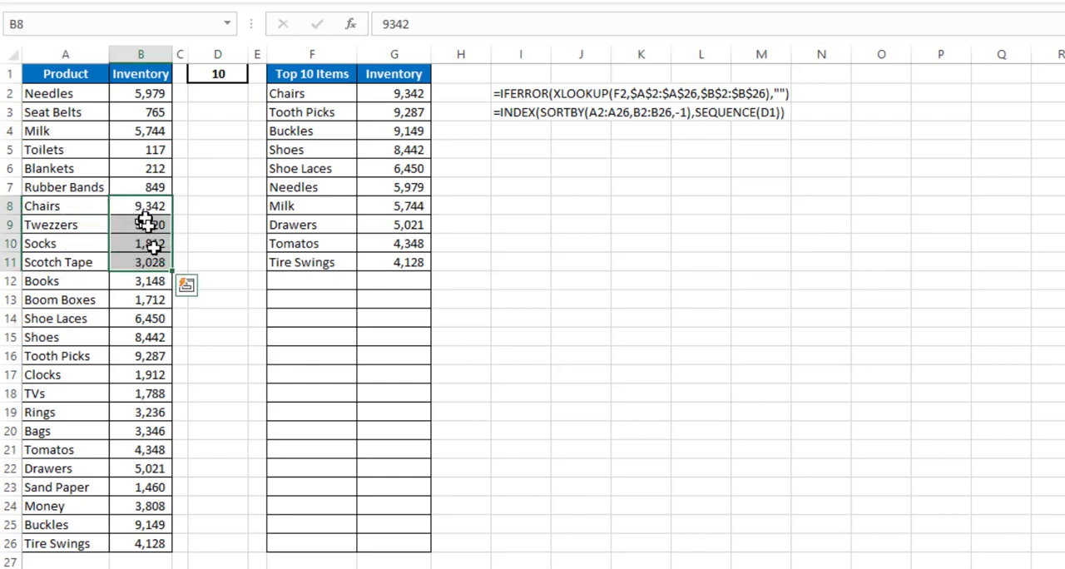
type("9")
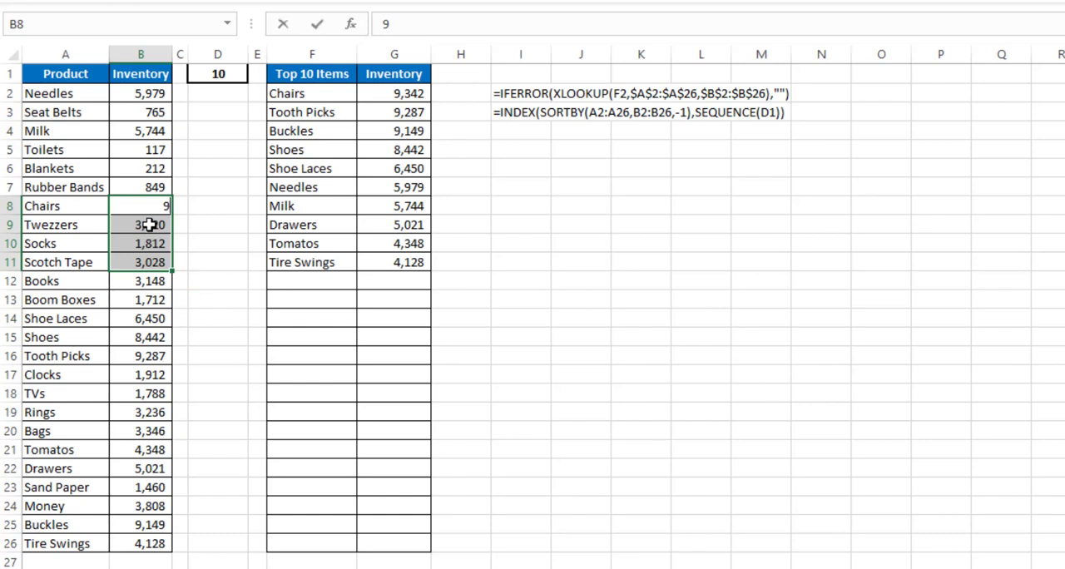
type("342")
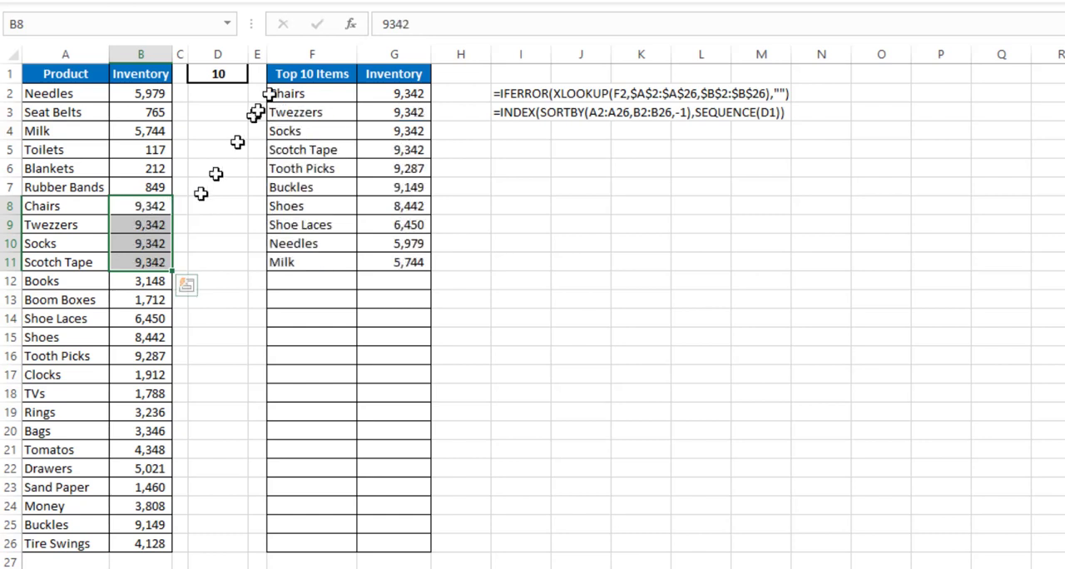
mouse_move(375, 163)
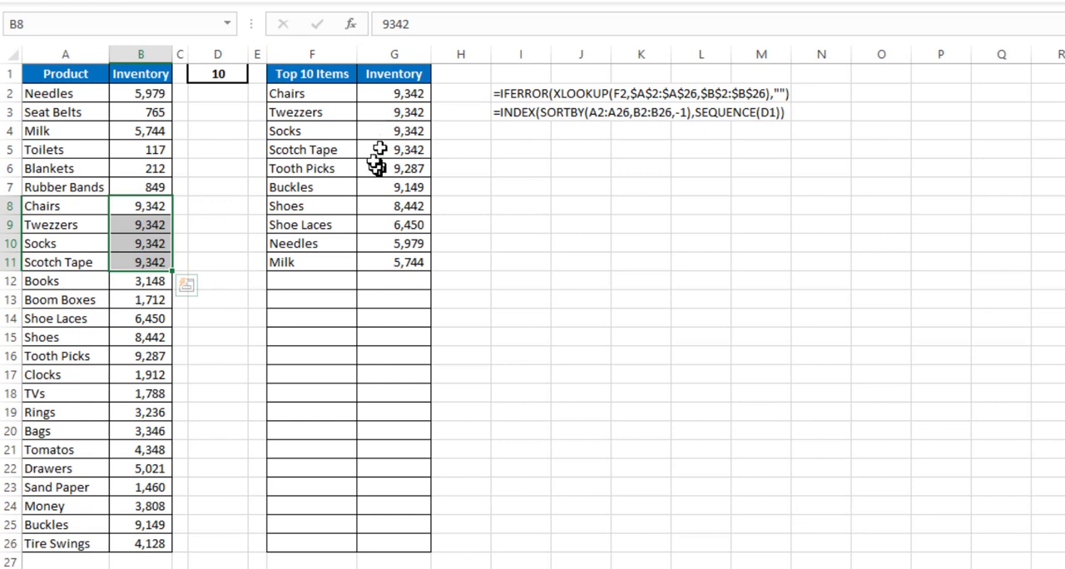
mouse_move(336, 260)
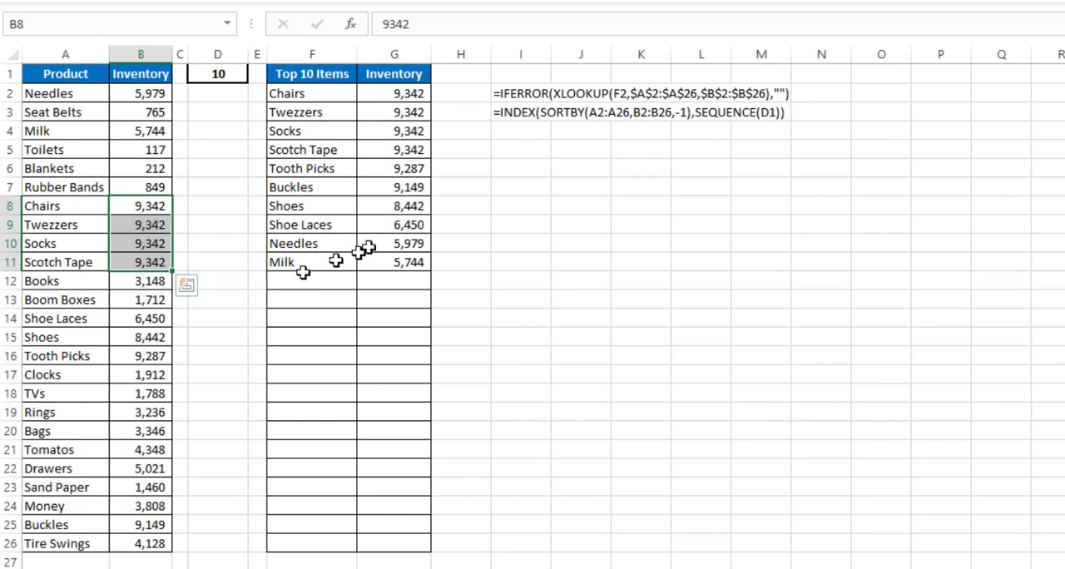